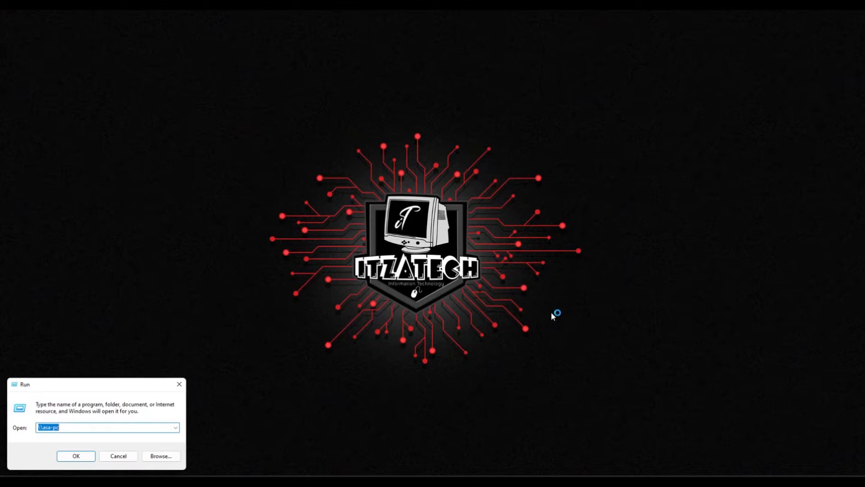
Try connecting to EPSON L3110 Series on \\asa-pc and dismiss the cannot-connect error
click(76, 455)
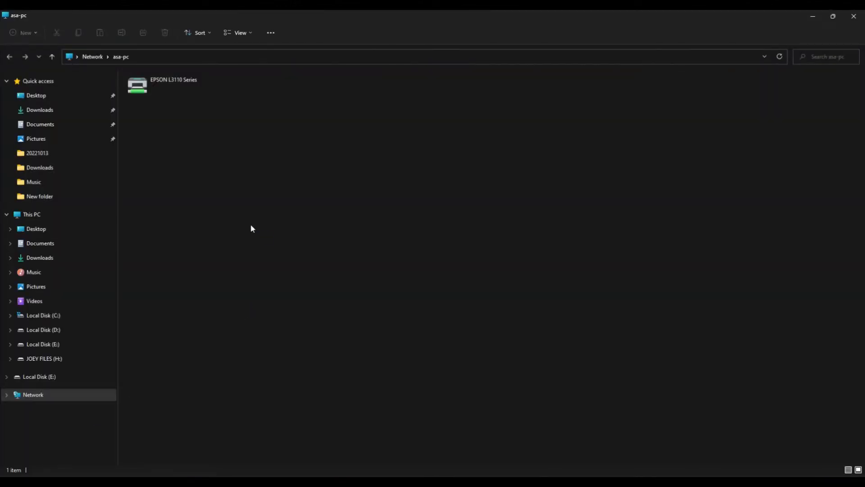
right_click(162, 84)
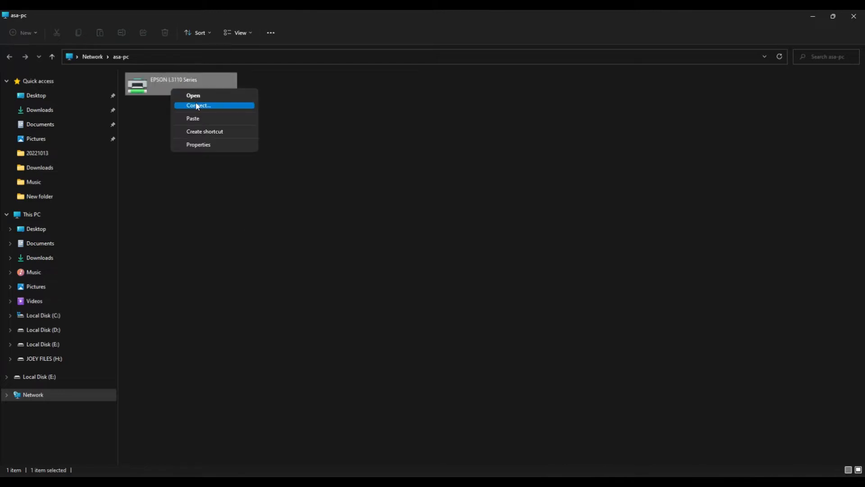
click(199, 105)
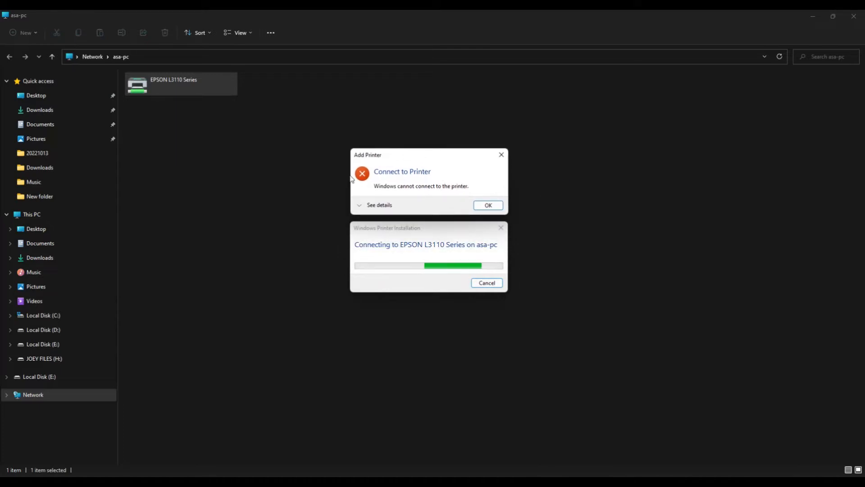
click(379, 204)
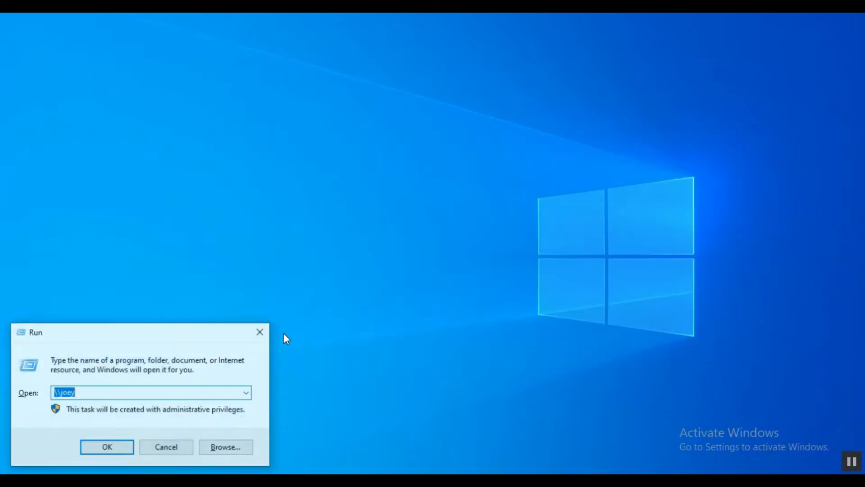
Launch Registry Editor and move the notes holding the registry path aside
text(re)
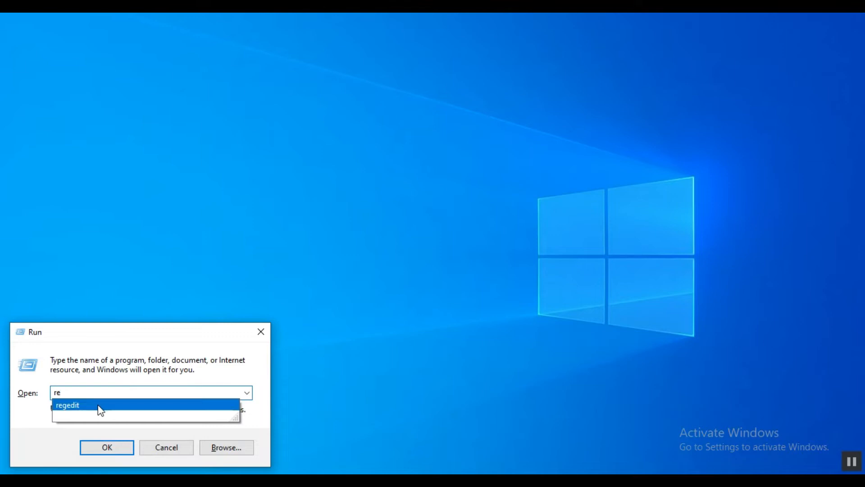
click(106, 447)
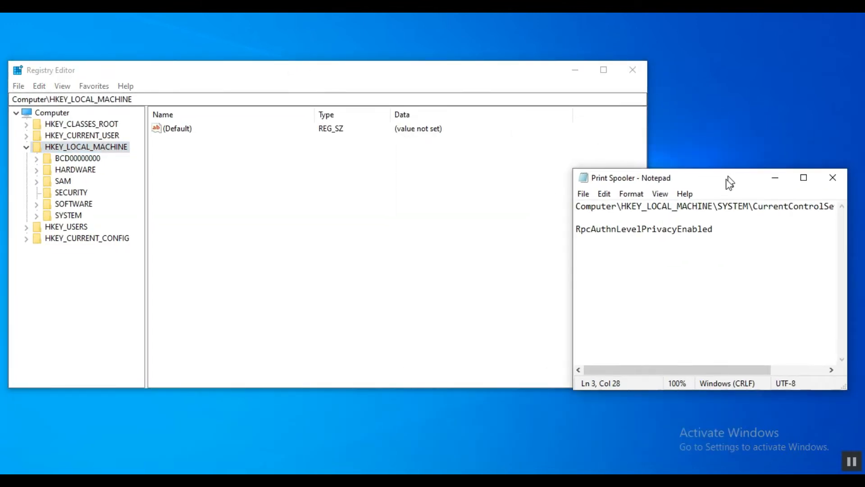
drag(631, 178, 432, 378)
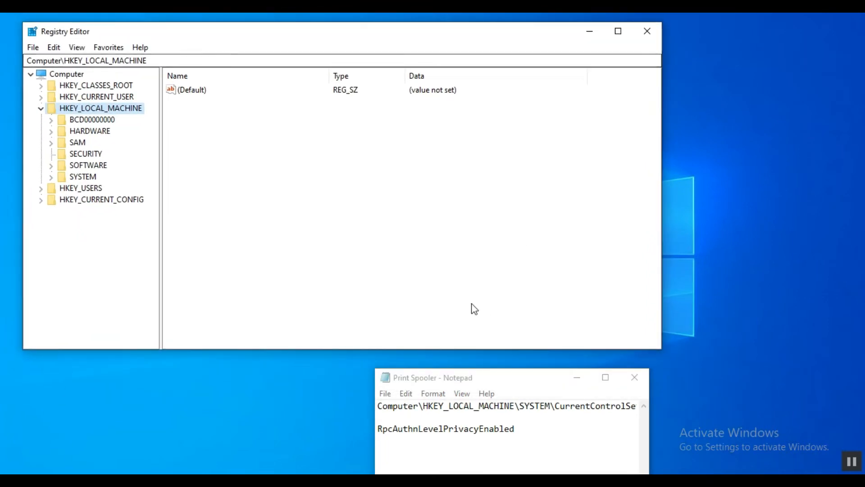
drag(432, 376, 496, 359)
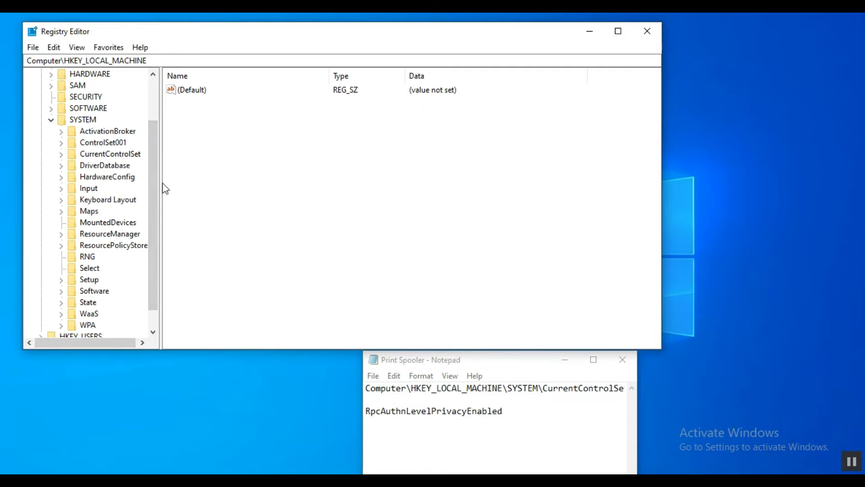
mouse_move(636, 405)
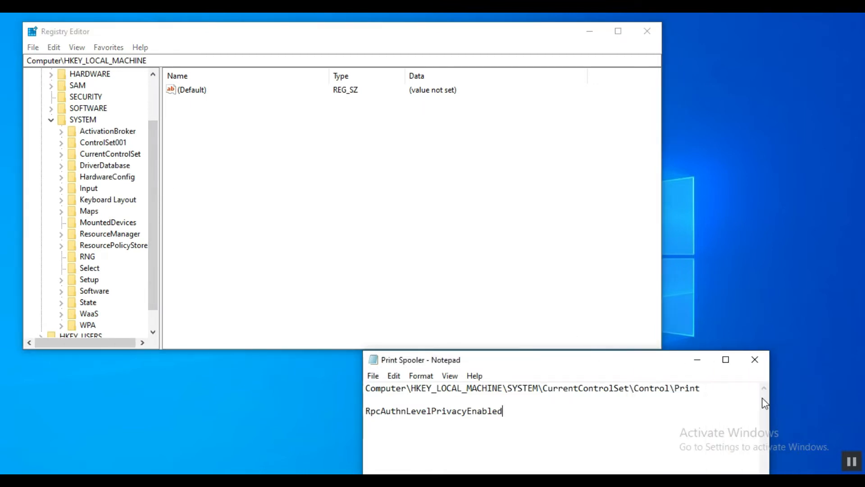
mouse_move(112, 177)
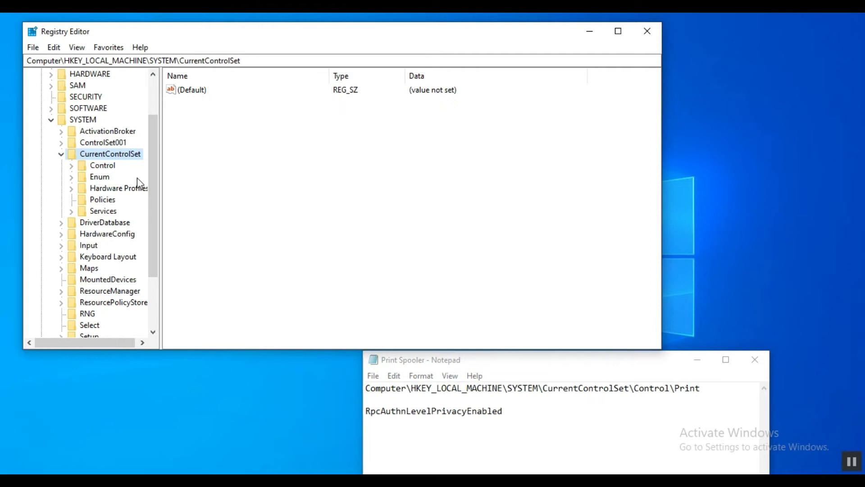
Navigate to HKEY_LOCAL_MACHINE\SYSTEM\CurrentControlSet\Control\Print
click(71, 165)
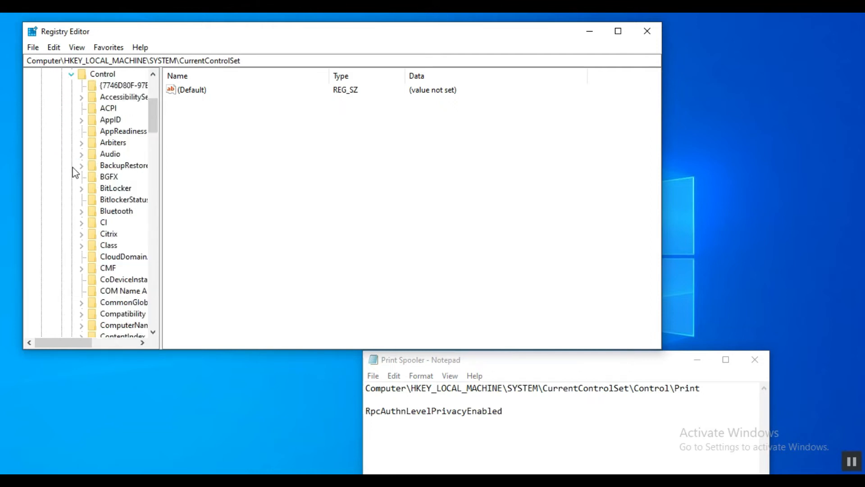
mouse_move(143, 215)
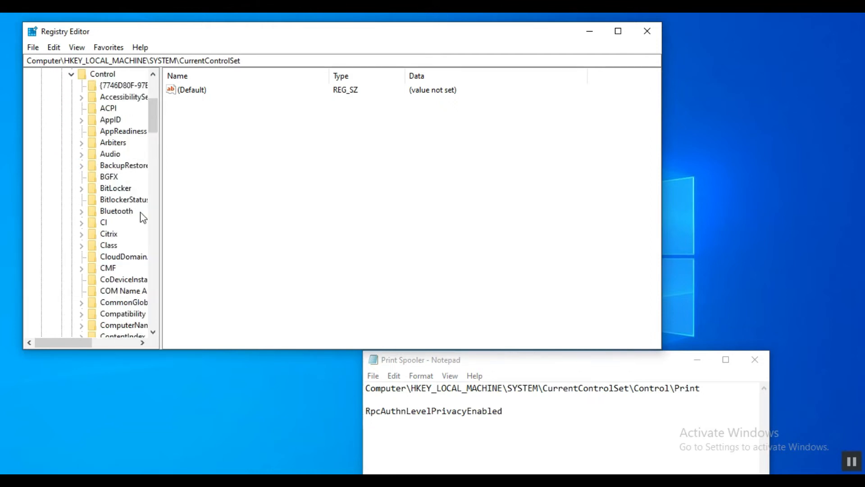
scroll(down, 3)
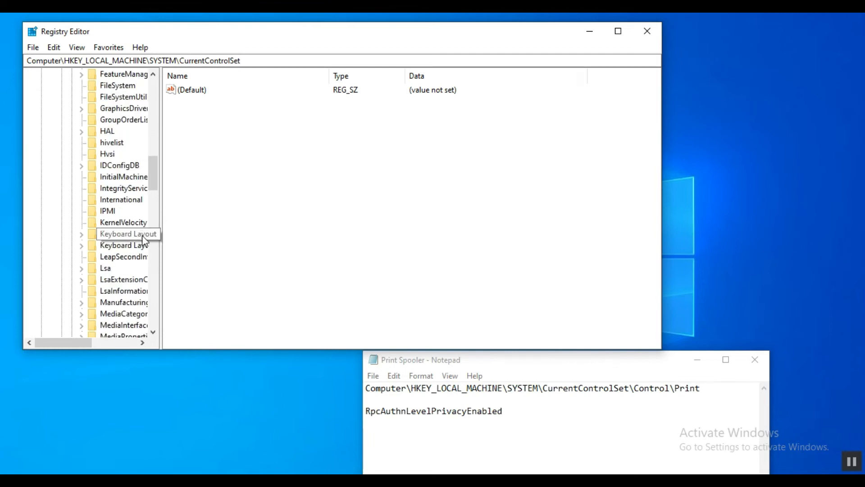
scroll(down, 3)
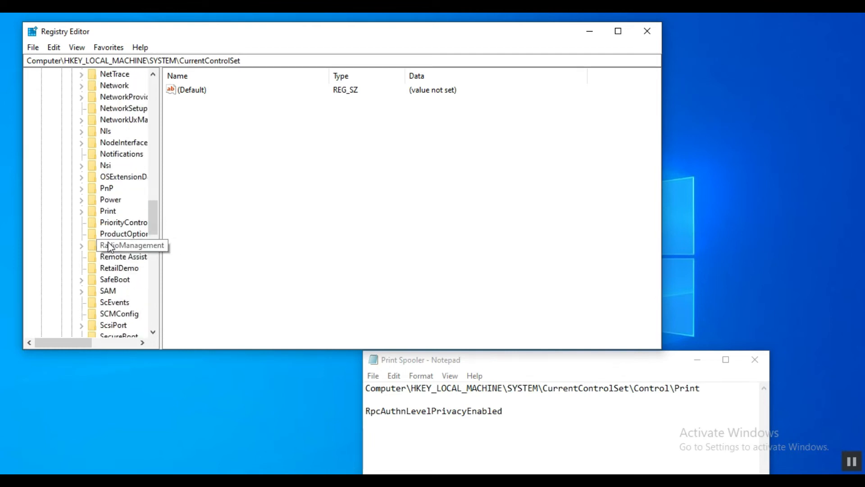
click(108, 211)
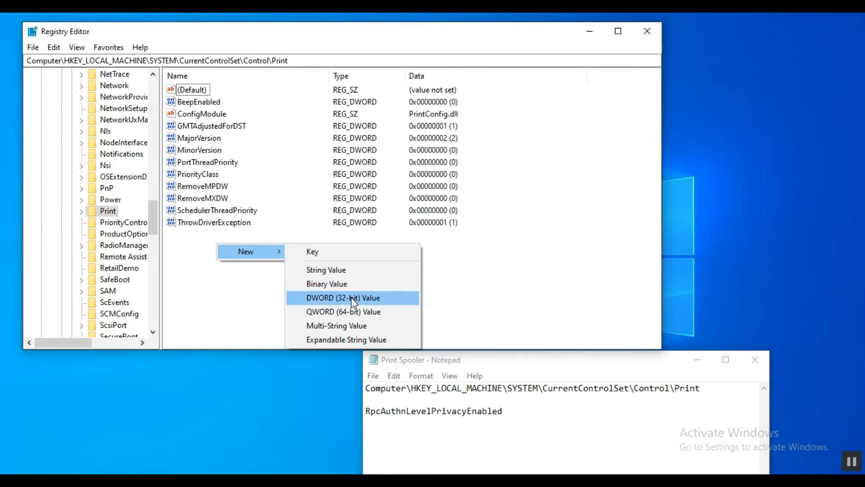
Create DWORD (32-bit) RpcAuthnLevelPrivacyEnabled under Print with value data 0
click(342, 298)
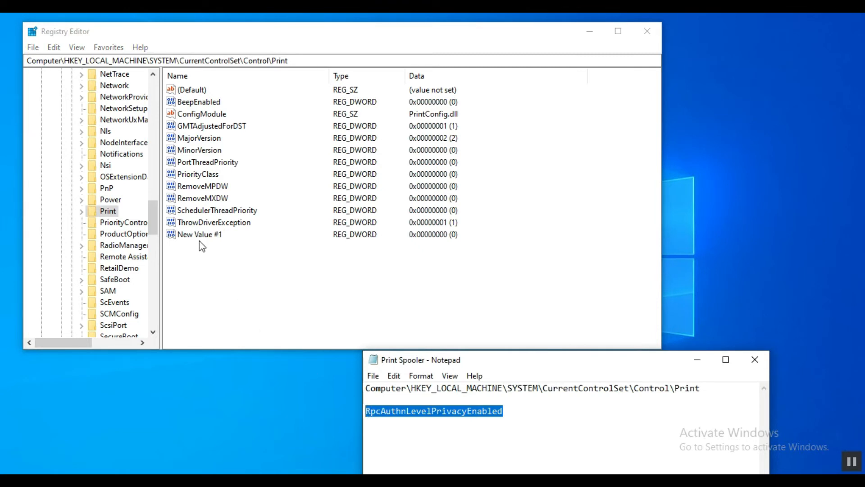
double_click(199, 233)
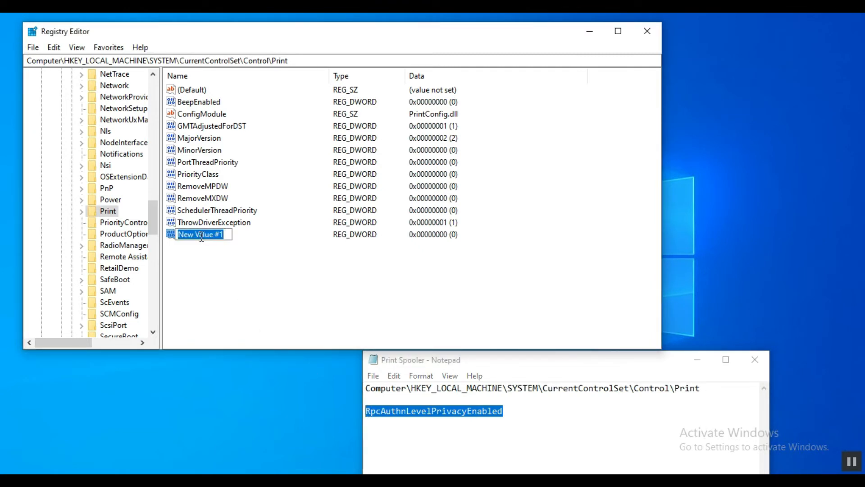
double_click(202, 234)
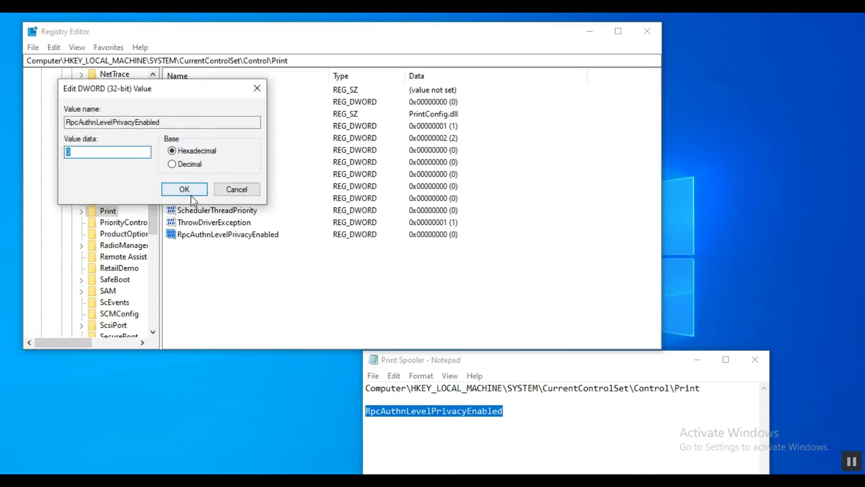
click(183, 189)
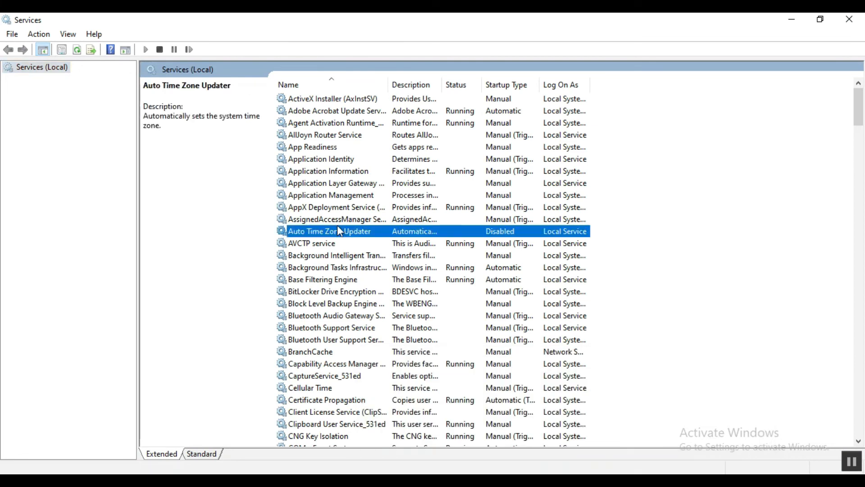
Find Print Spooler in the Services list and restart it
scroll(down, 3)
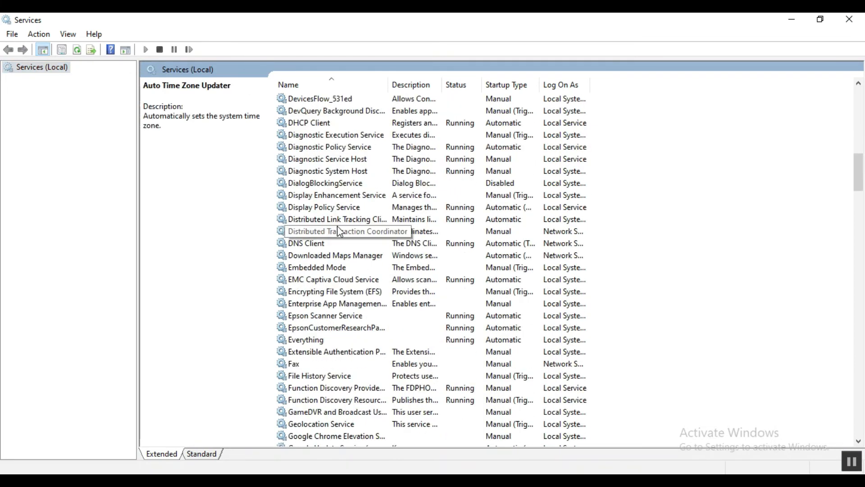
scroll(down, 3)
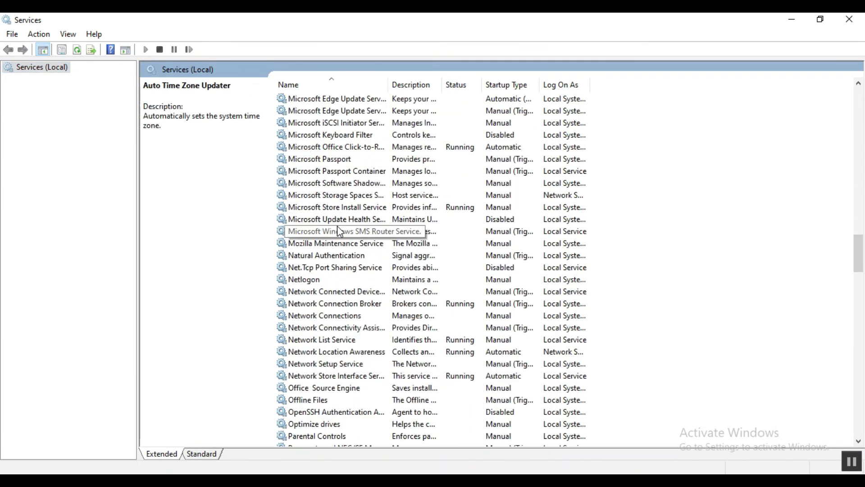
click(309, 400)
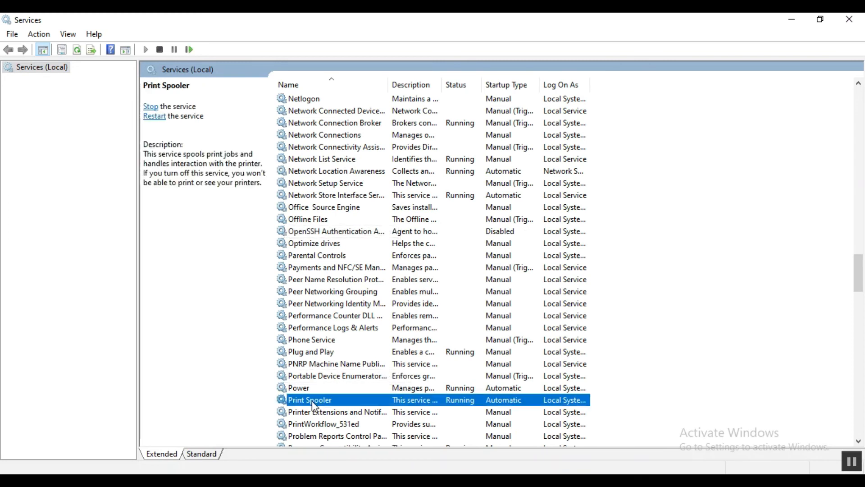
right_click(310, 400)
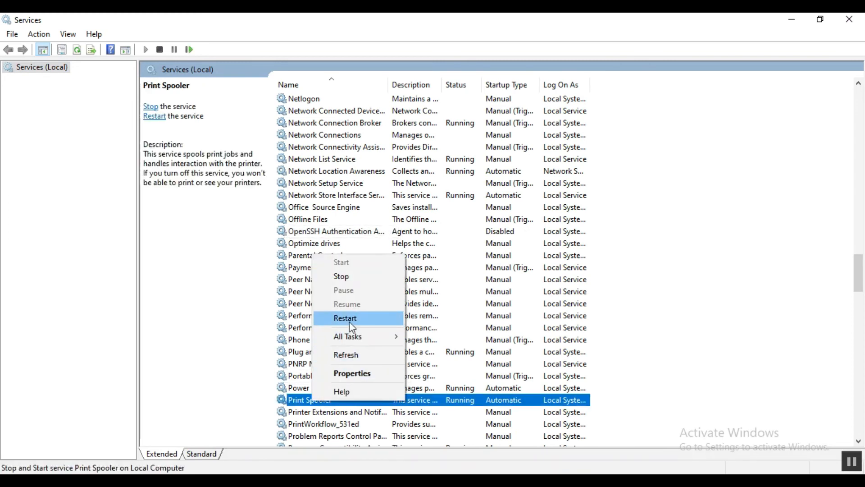
click(344, 318)
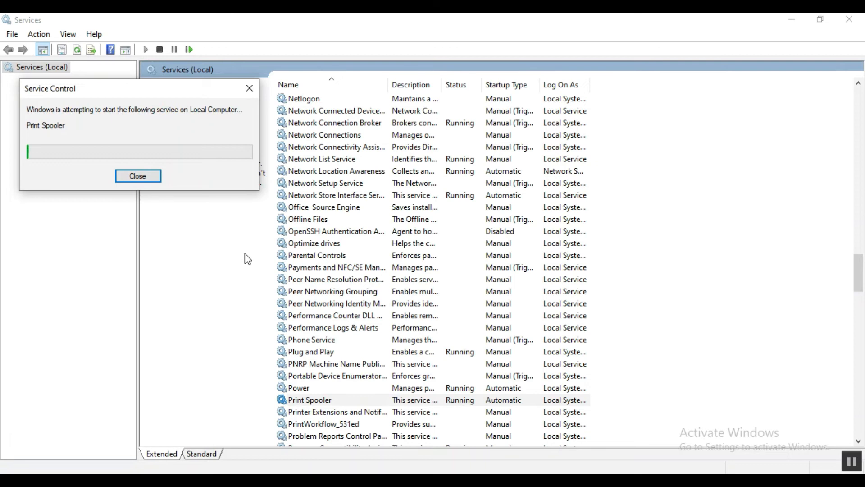
click(137, 175)
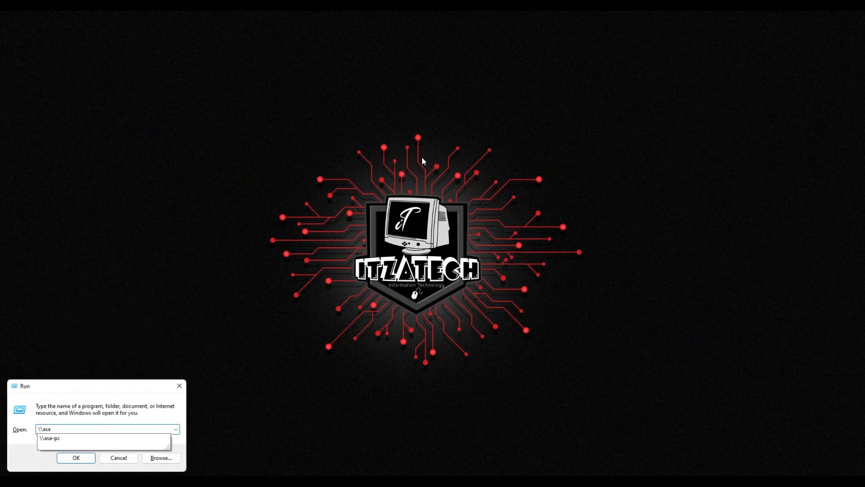
Open \\asa-pc and sign in with username 'joey' and its password
click(75, 457)
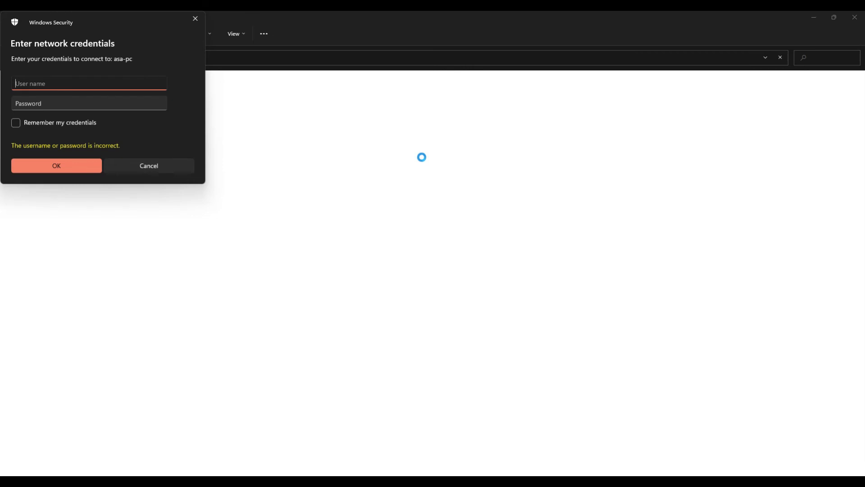
text(joey)
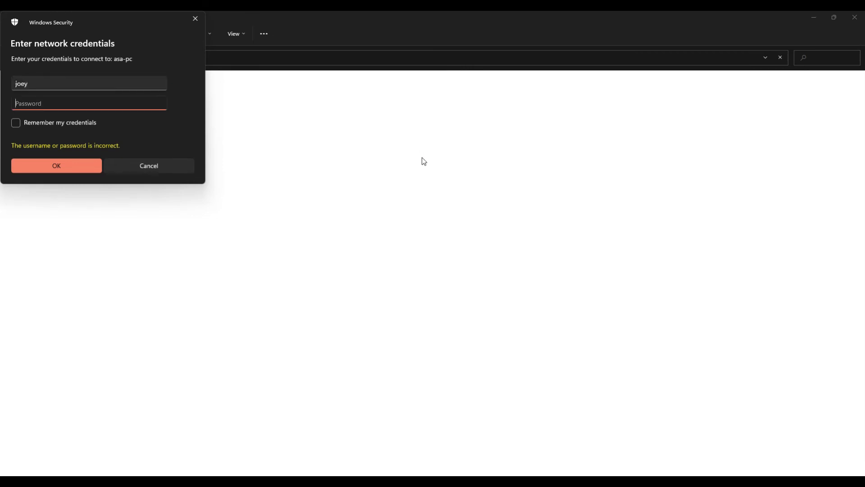
text(•••••)
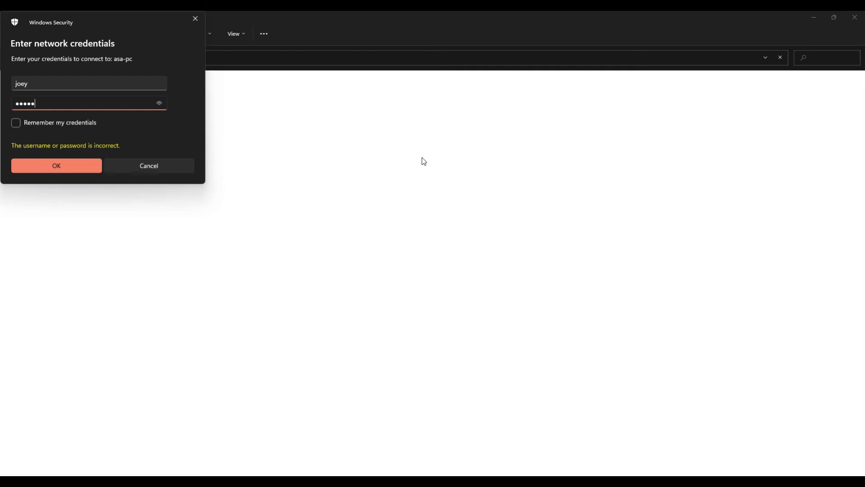
click(56, 165)
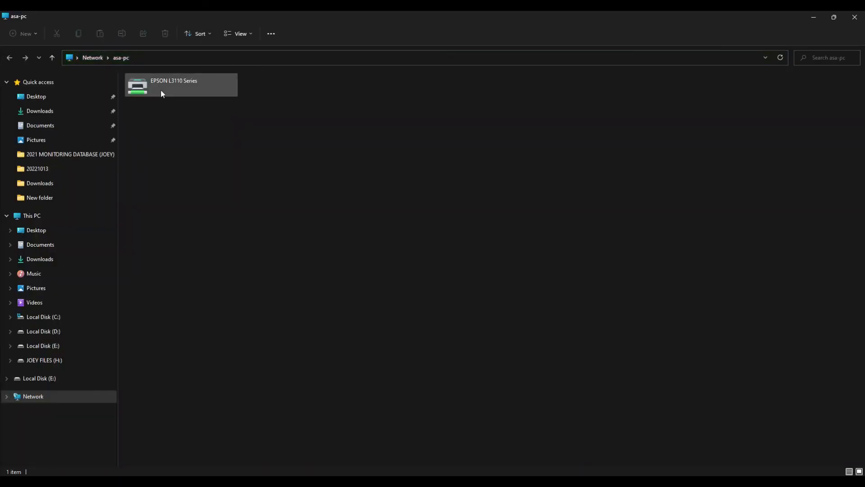
Connect to the EPSON L3110 Series printer via its Connect menu item
right_click(176, 87)
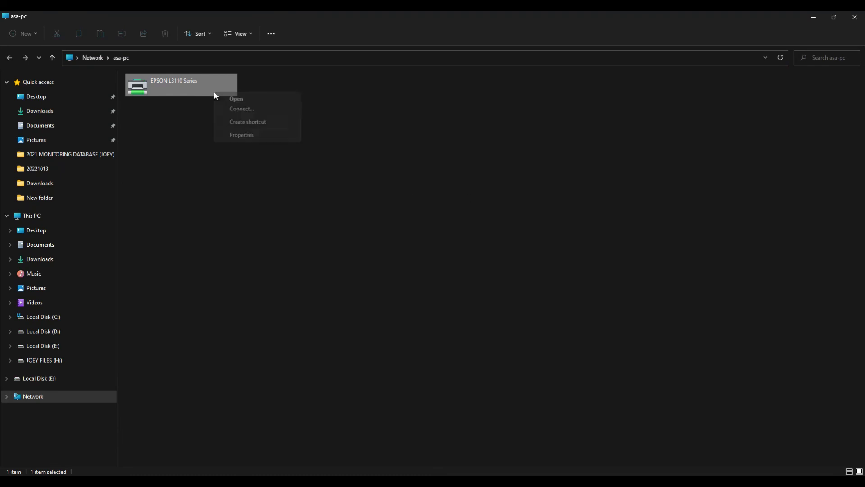
click(241, 109)
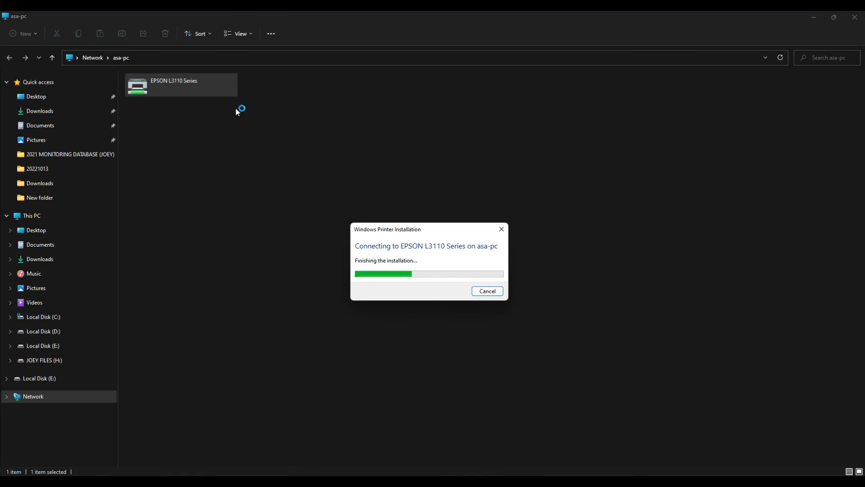
mouse_move(701, 189)
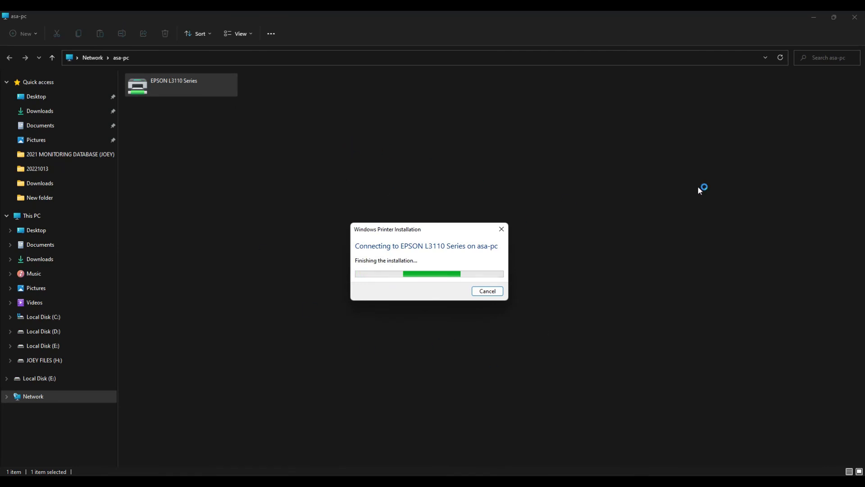
mouse_move(635, 159)
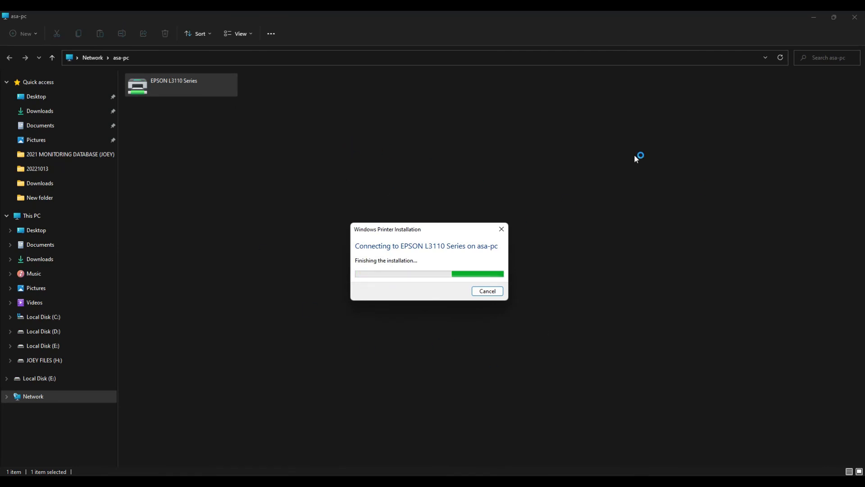